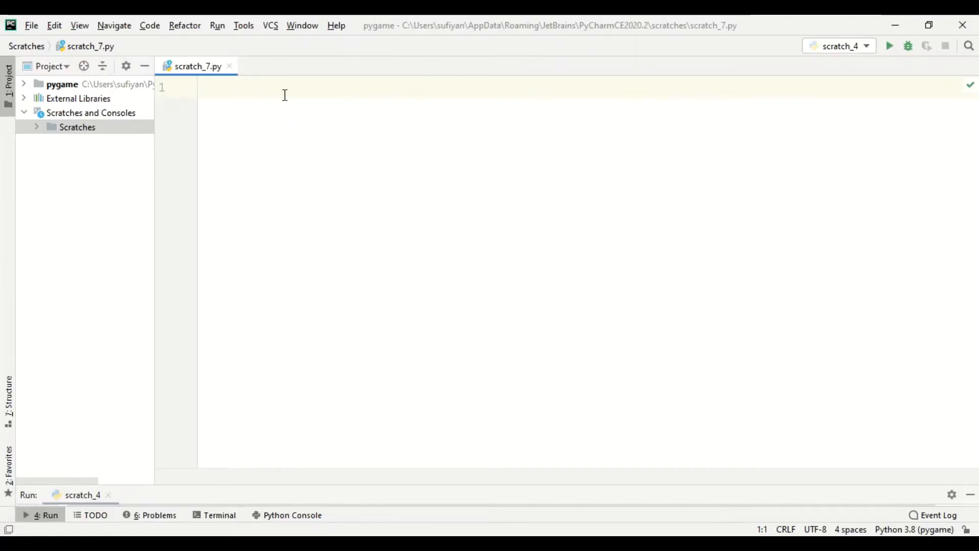
# Add 'import turtle' and 'import time' as the first two lines of scratch_7.py.
pyautogui.write('i')
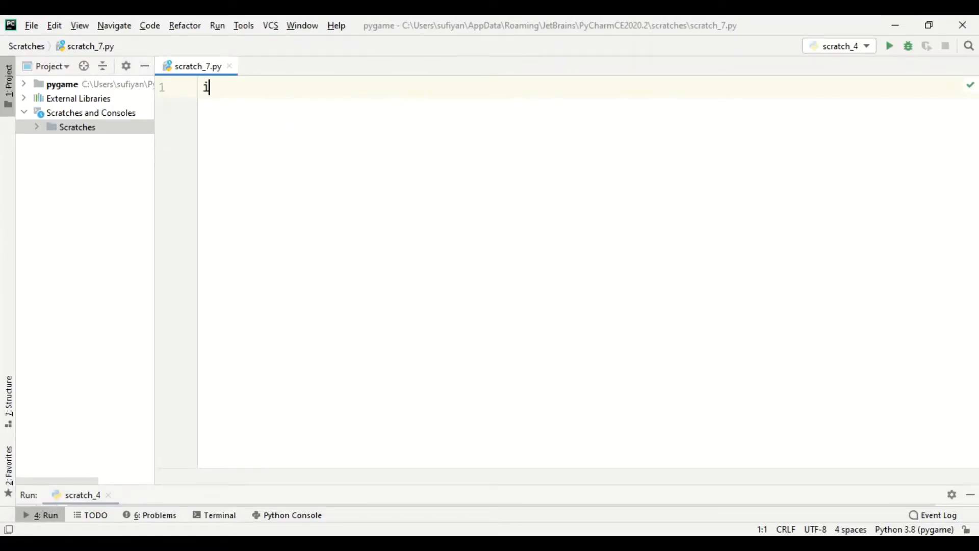
pyautogui.write('mport tu')
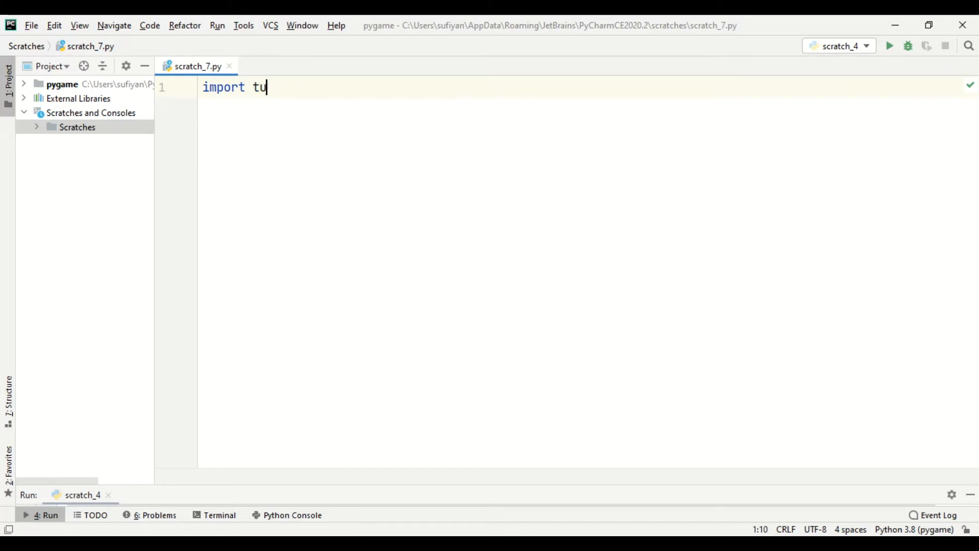
pyautogui.write('rtle')
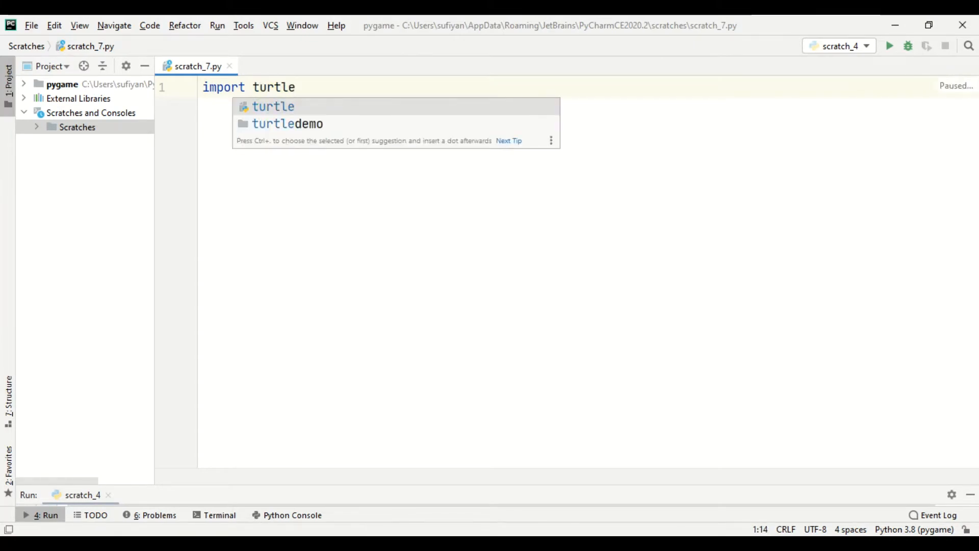
pyautogui.press('enter')
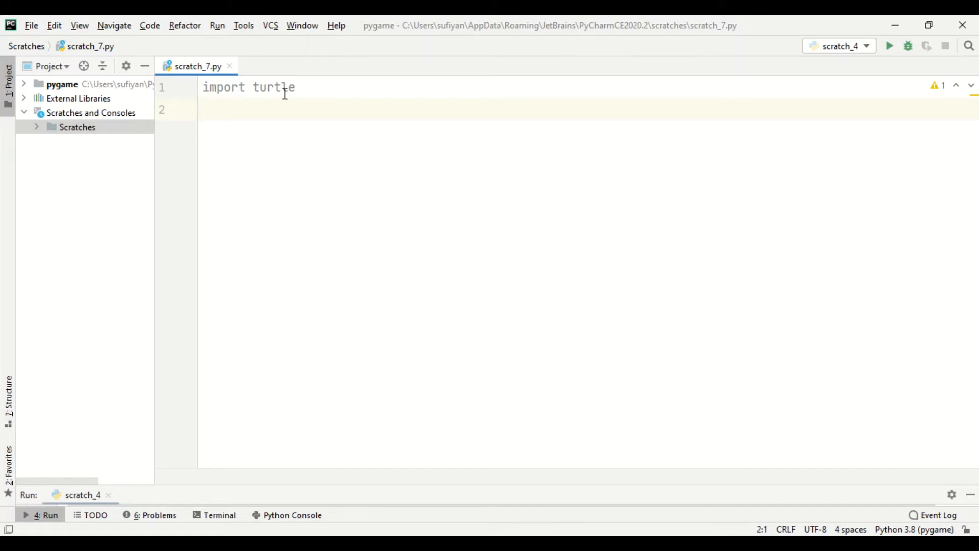
pyautogui.write('import itm')
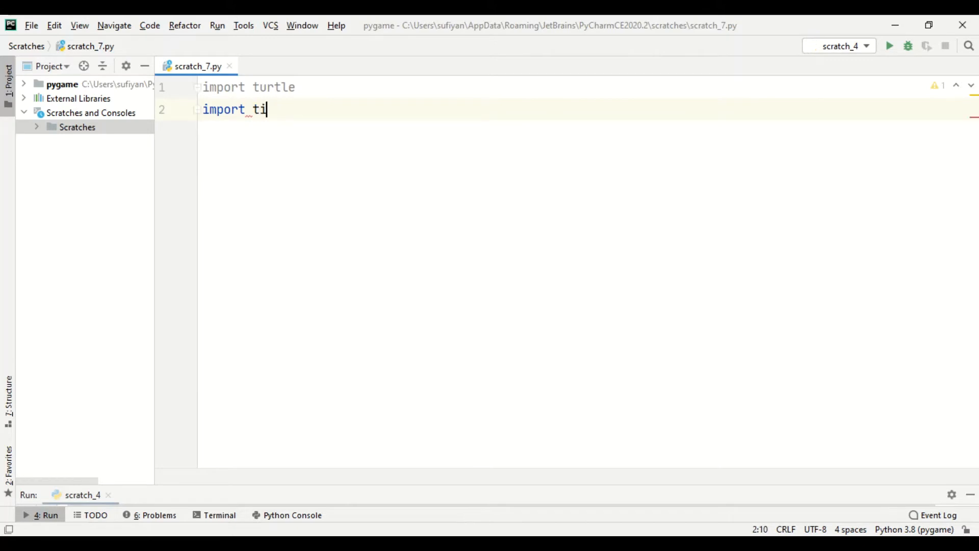
pyautogui.write('me')
pyautogui.write('turtle.b')
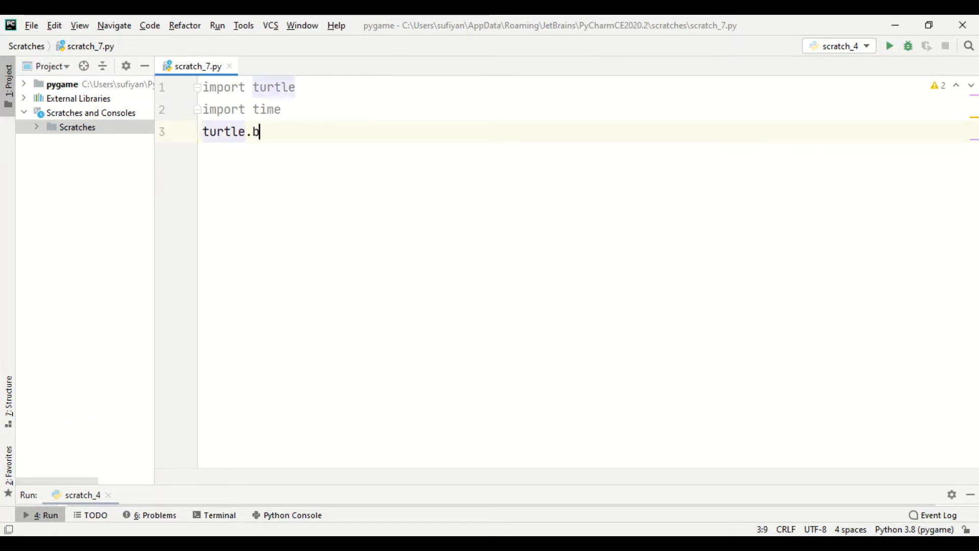
# Add turtle.bgcolor("black"), turtle.pensize(2) and turtle.speed(0) on separate lines.
pyautogui.write('gcolor("')
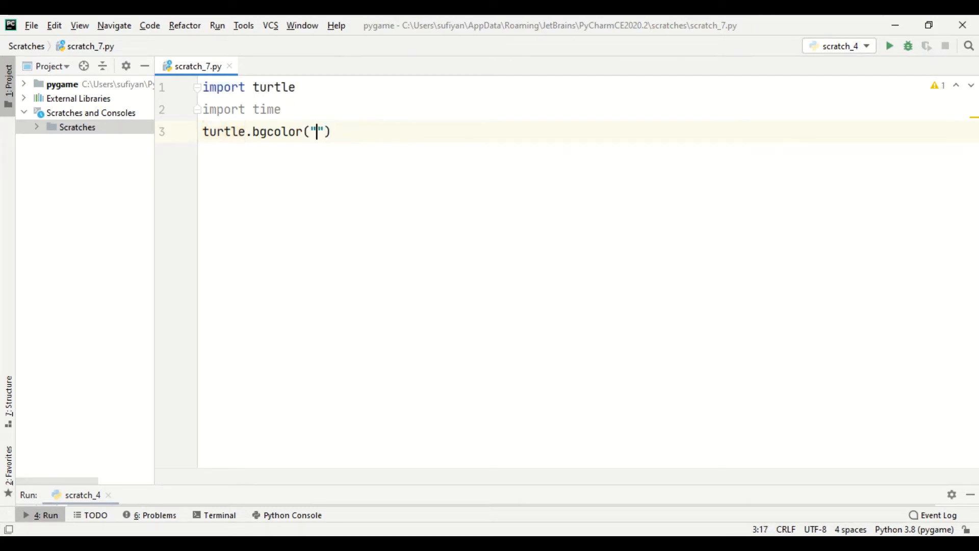
pyautogui.write('black')
pyautogui.write('t')
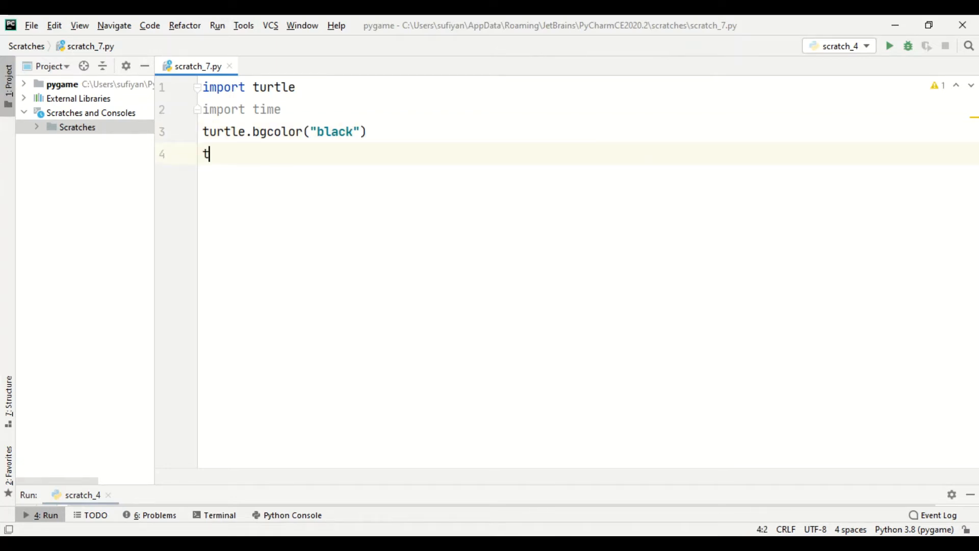
pyautogui.write('urtle.pens')
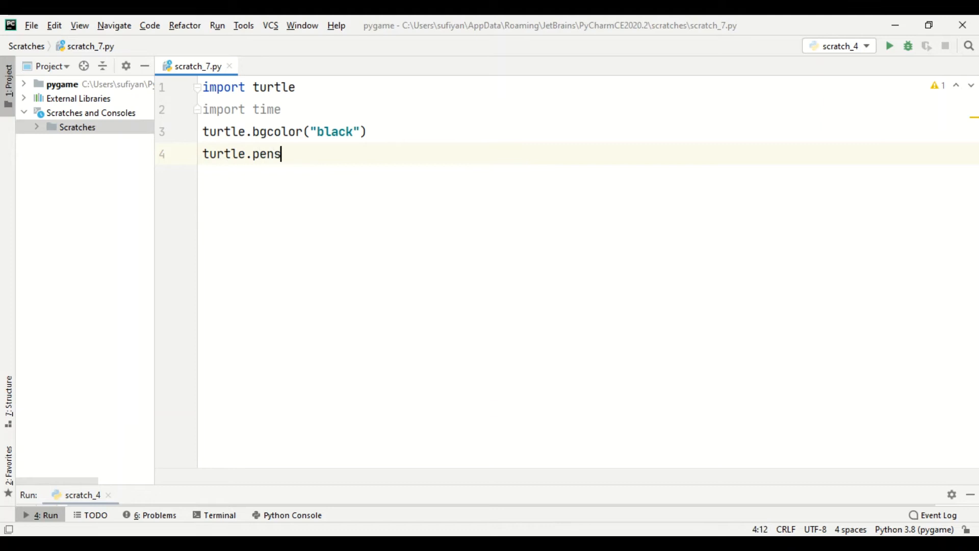
pyautogui.write('ize()')
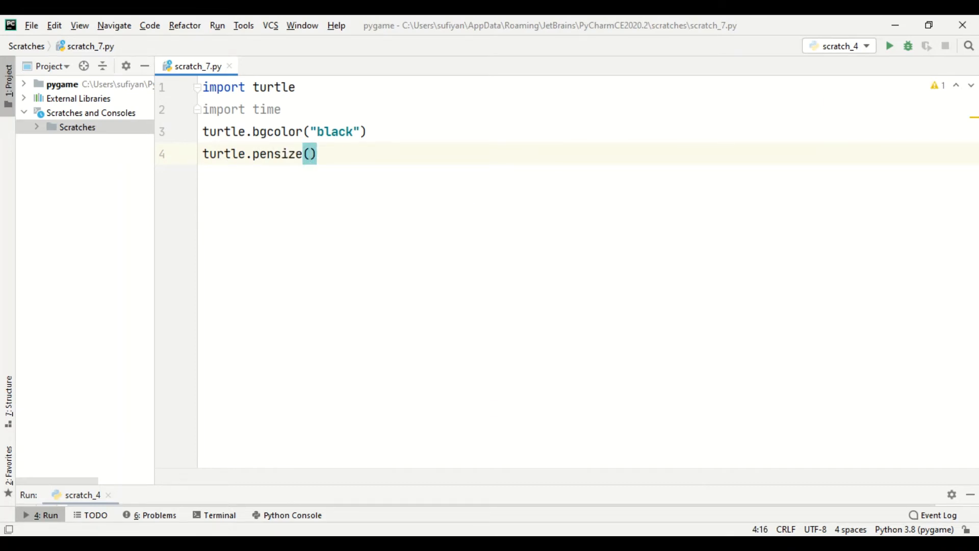
pyautogui.write('2')
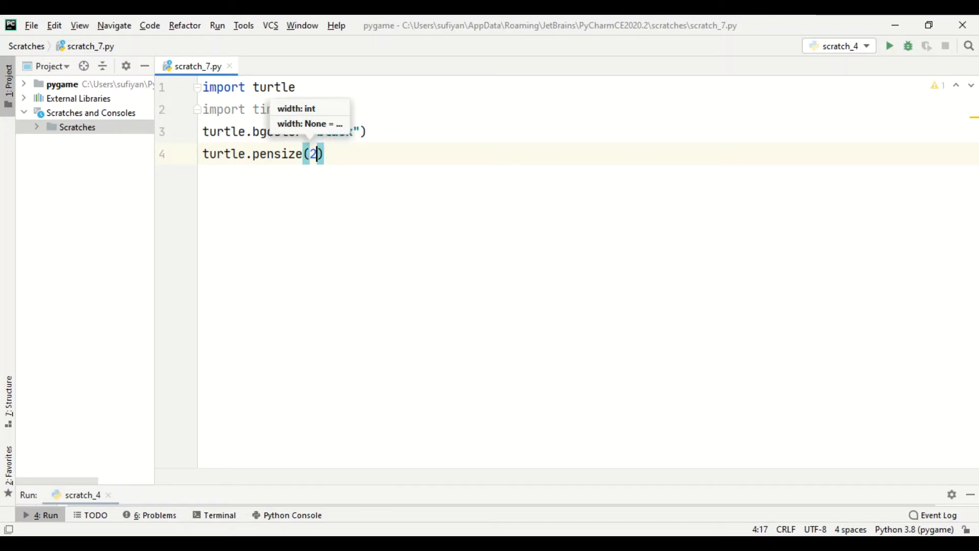
pyautogui.write('turtle.spee')
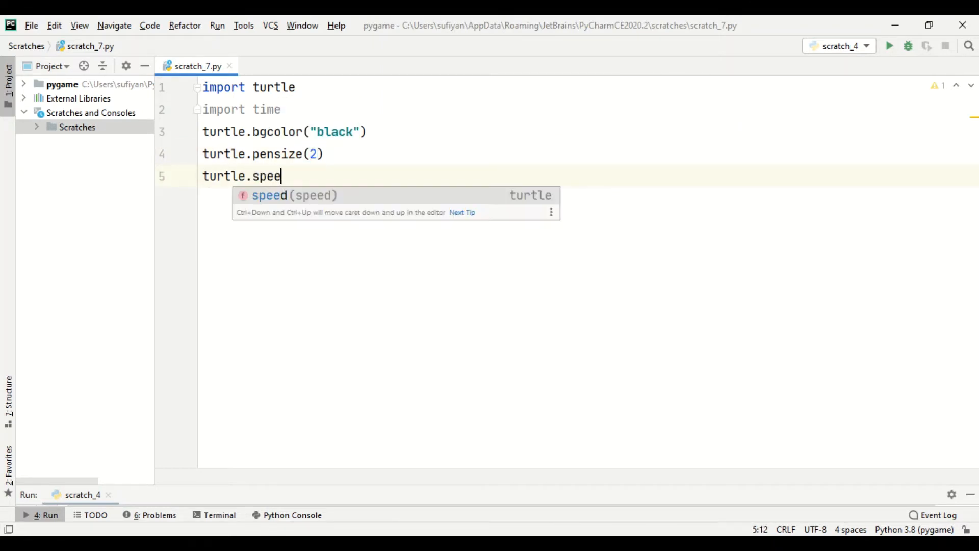
pyautogui.write('d(0)')
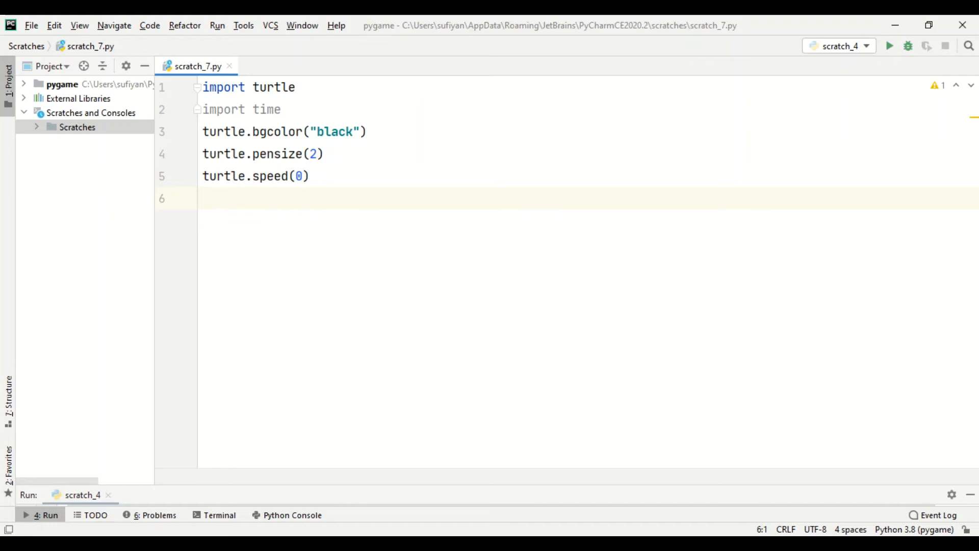
# Set distance = 0 and start a for loop over range(100).
pyautogui.write('dist')
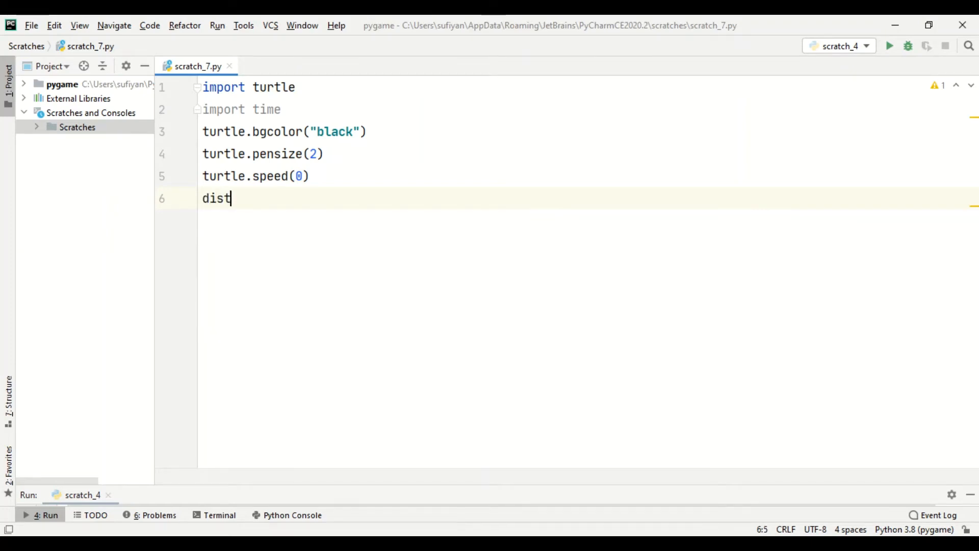
pyautogui.write('ance=')
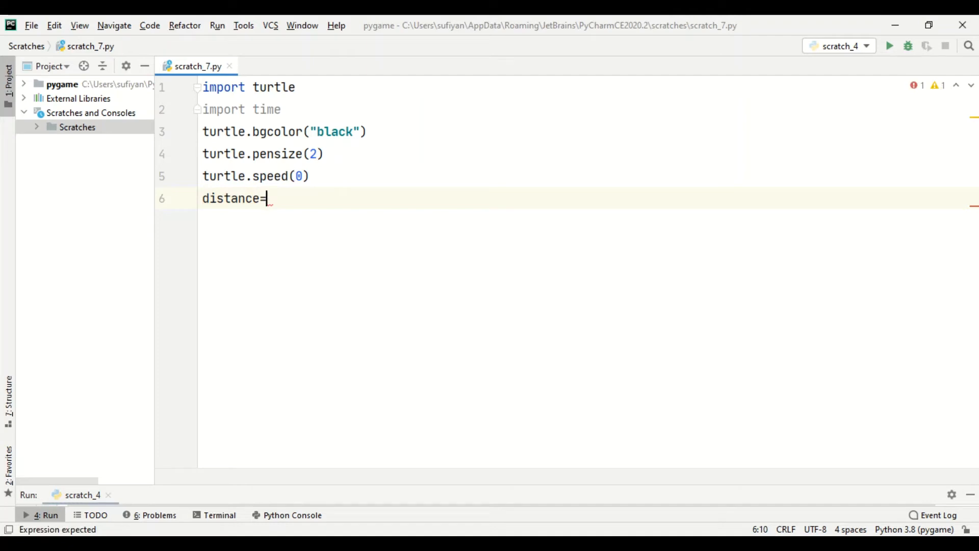
pyautogui.write('0')
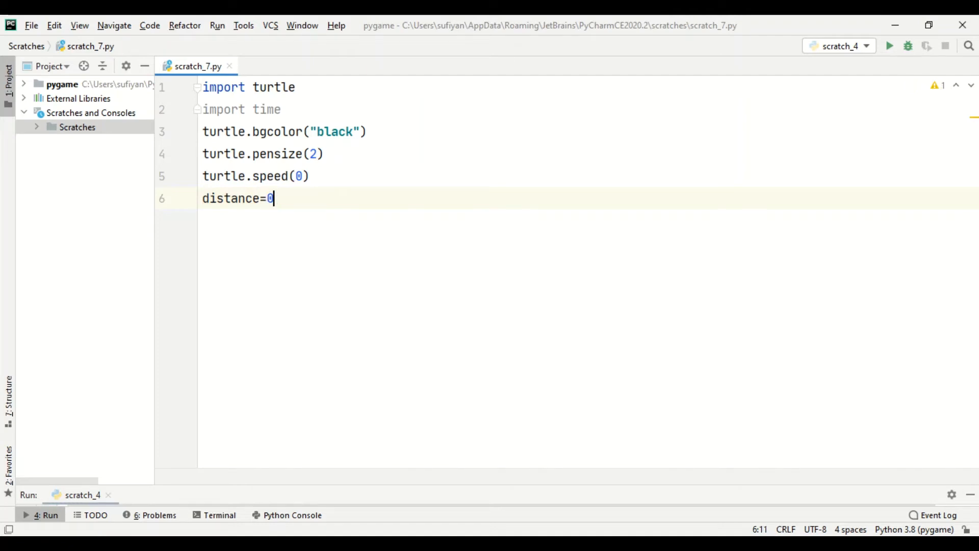
pyautogui.write('for i in')
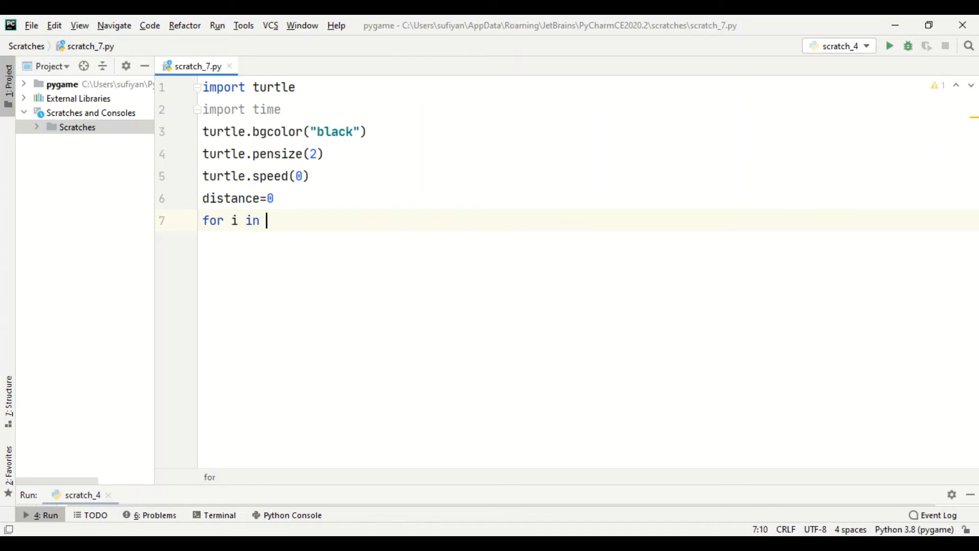
pyautogui.write('range(')
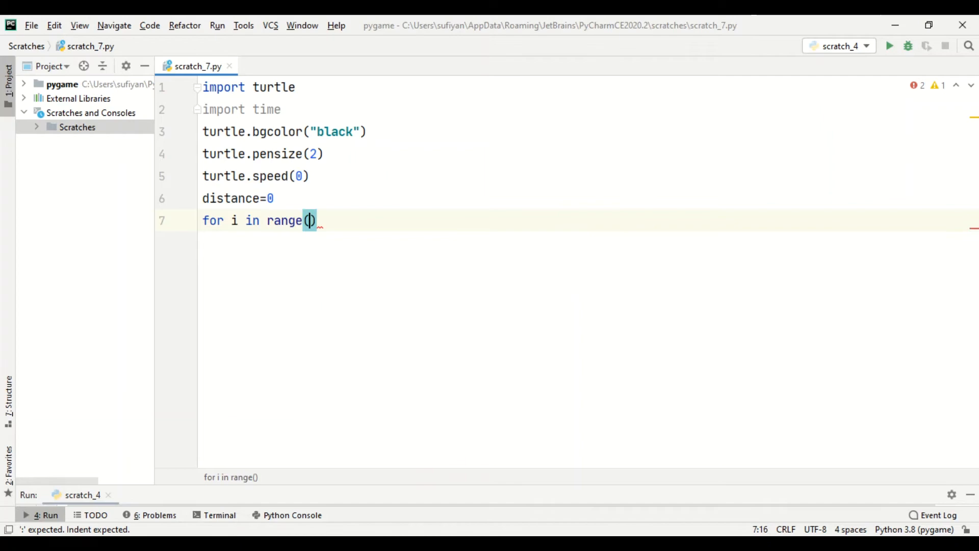
pyautogui.write('100')
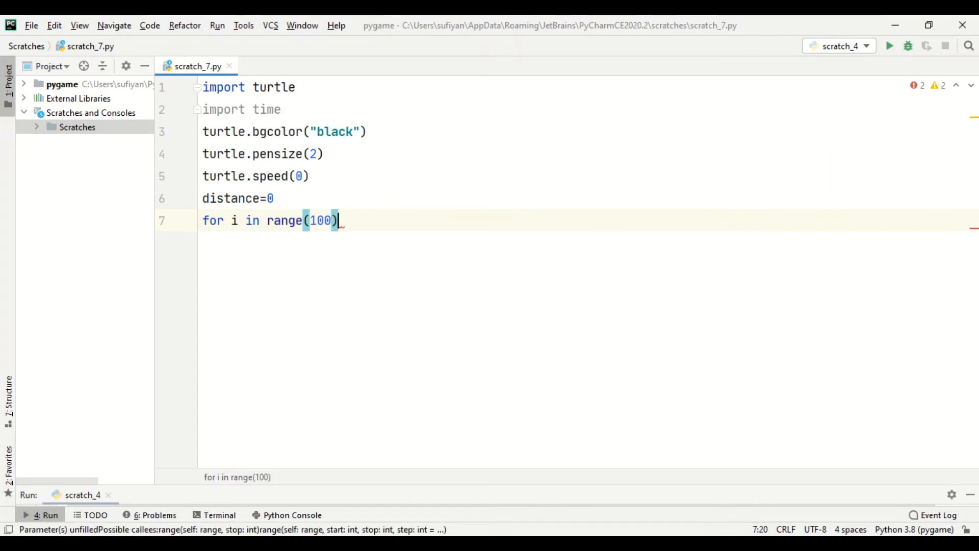
pyautogui.write(':')
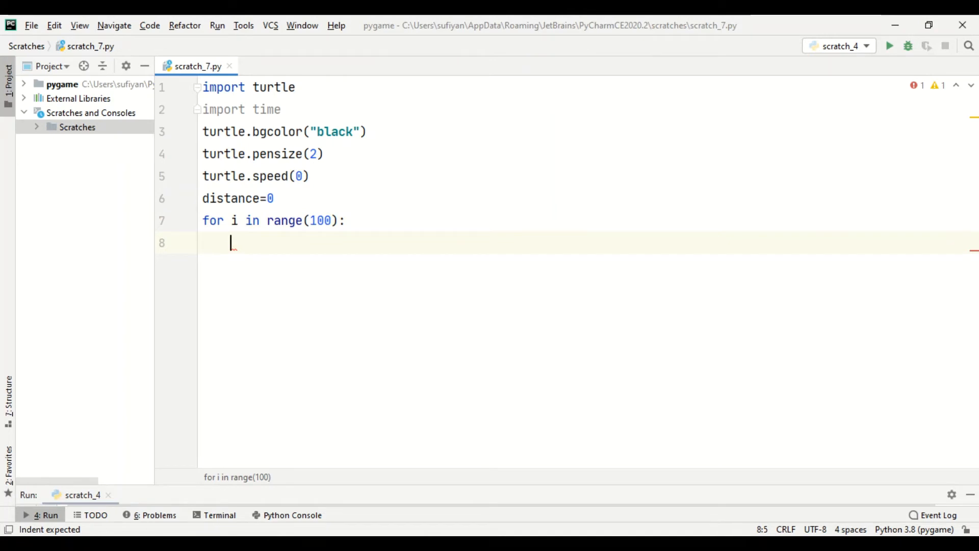
# Inside the loop, add turtle.forward(distance) to move by the current distance.
pyautogui.write('turtl')
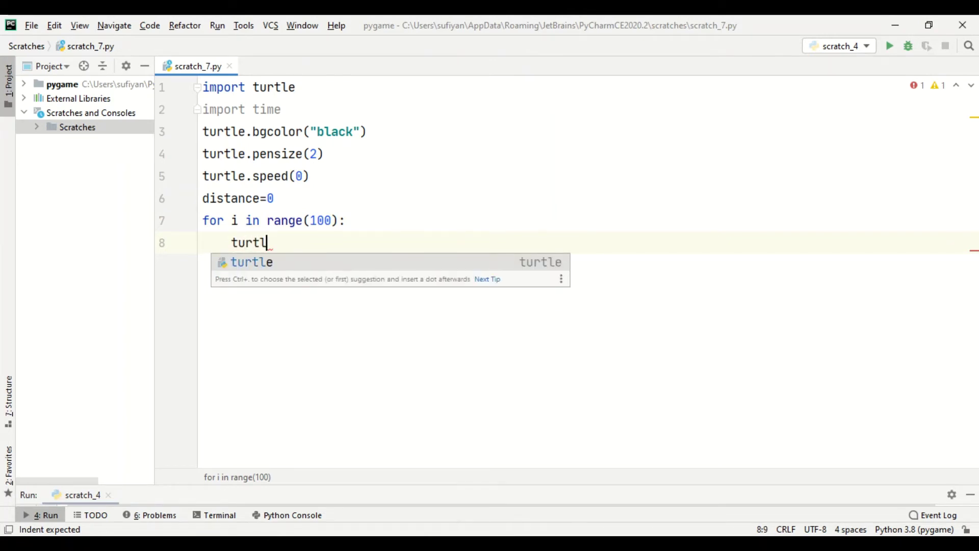
pyautogui.write('e.fo')
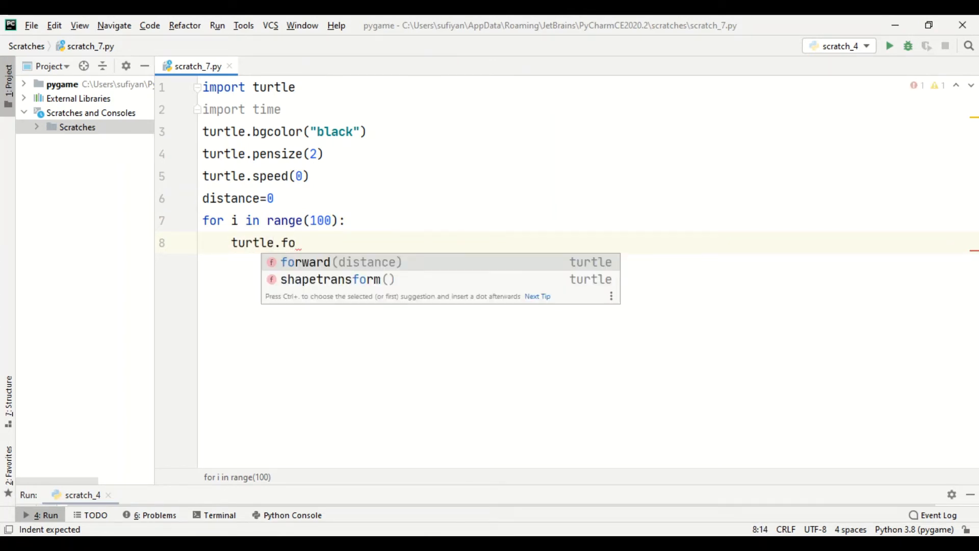
pyautogui.write('rward(')
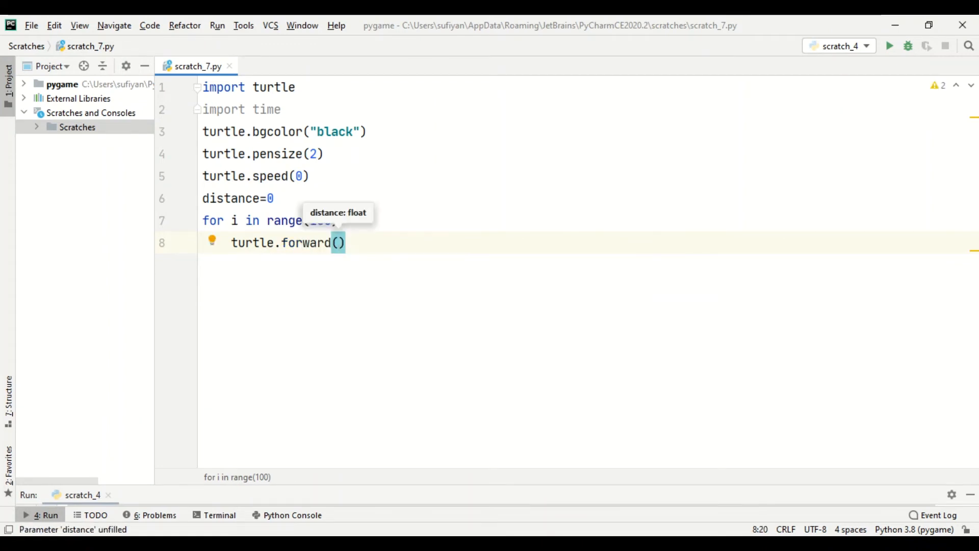
pyautogui.write('d')
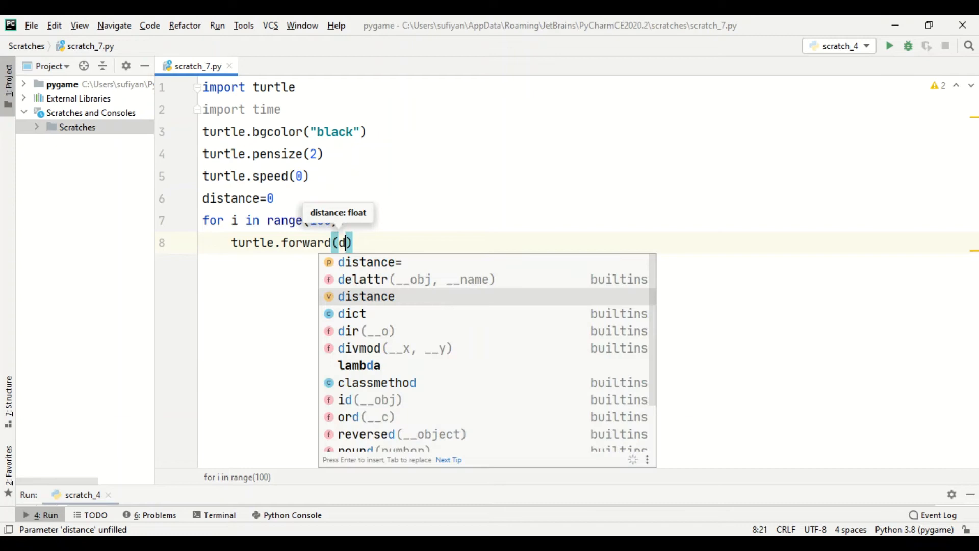
pyautogui.write('istance')
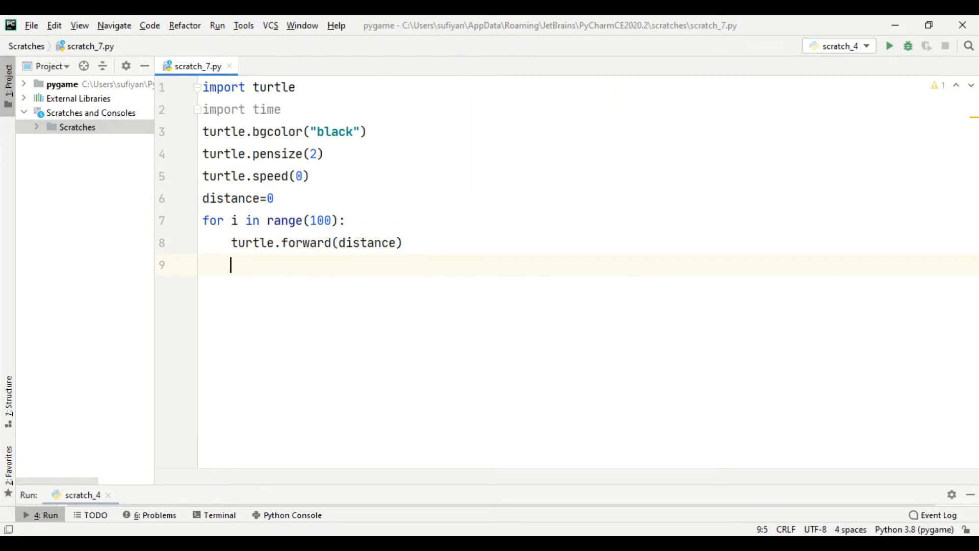
# Inside the loop, add turtle.left(90) to turn 90 degrees each pass.
pyautogui.write('turtle.')
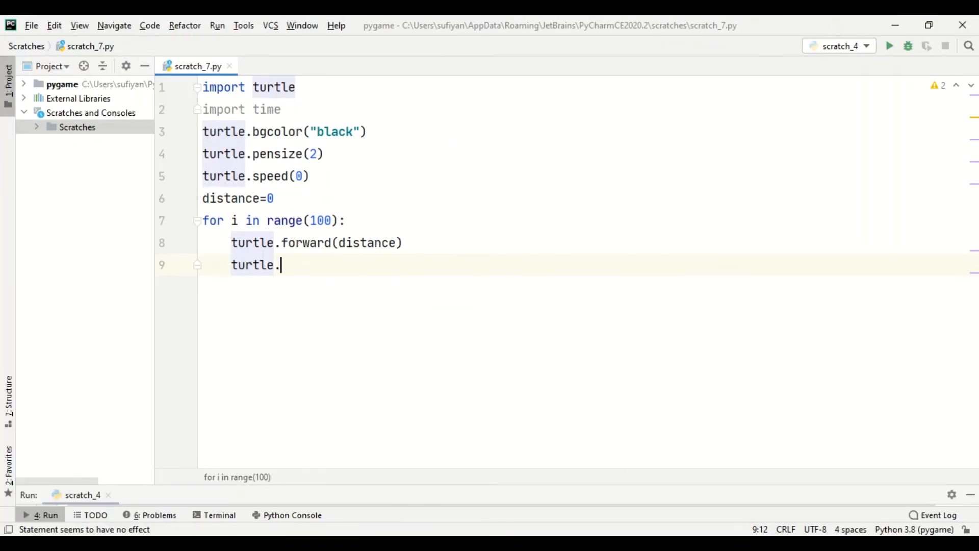
pyautogui.write('left()')
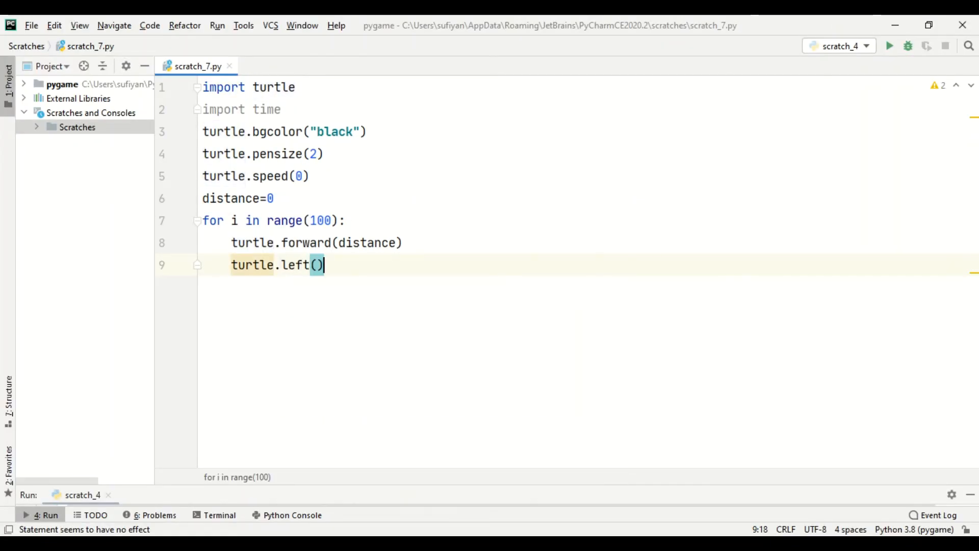
pyautogui.write('90')
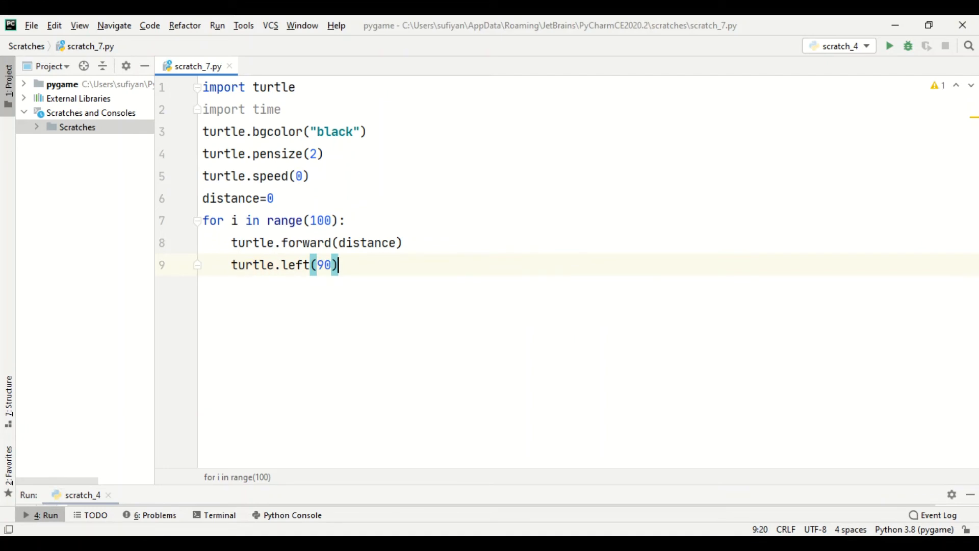
pyautogui.press('Enter')
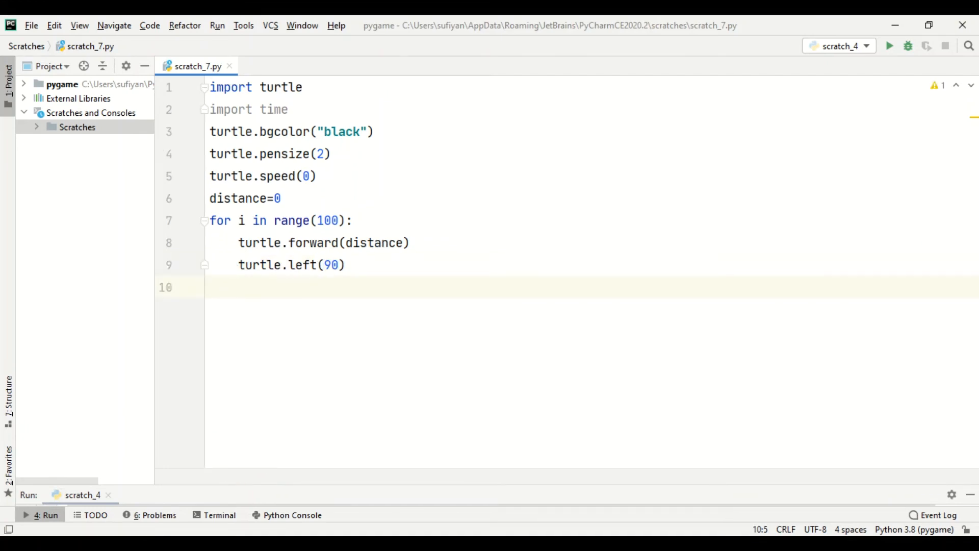
# Add turtle.pencolor("yellow") and distance += 5 inside the loop.
pyautogui.write('turtle.pe')
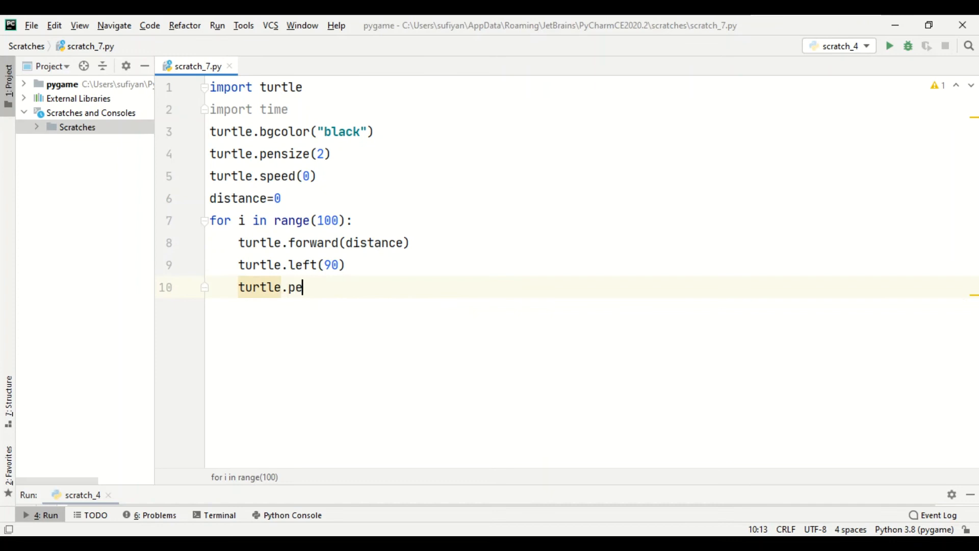
pyautogui.write('ncolor("')
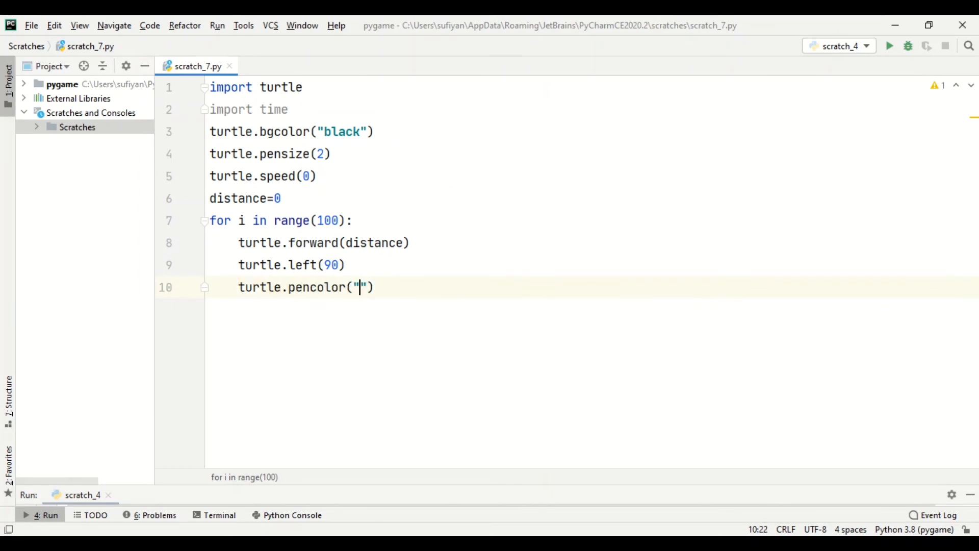
pyautogui.write('yellow')
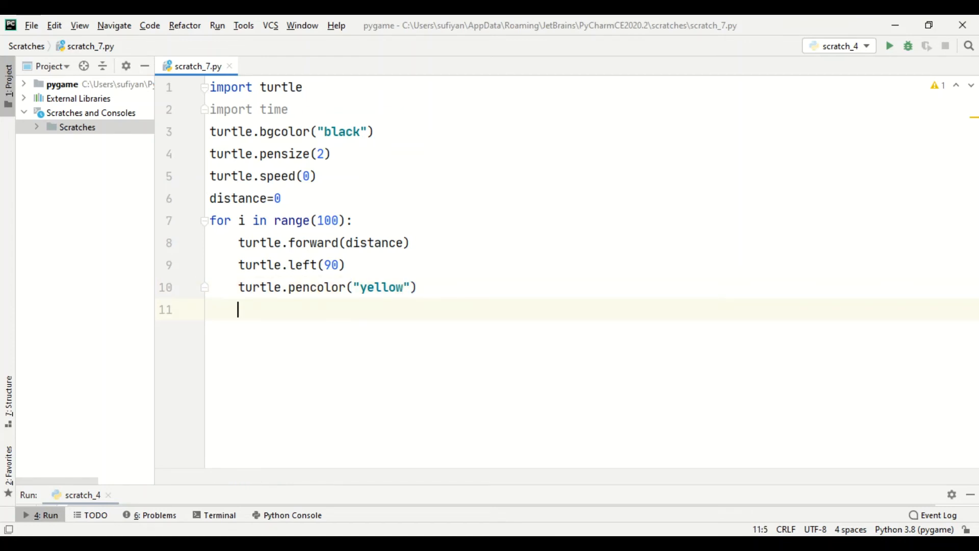
pyautogui.write('distance+')
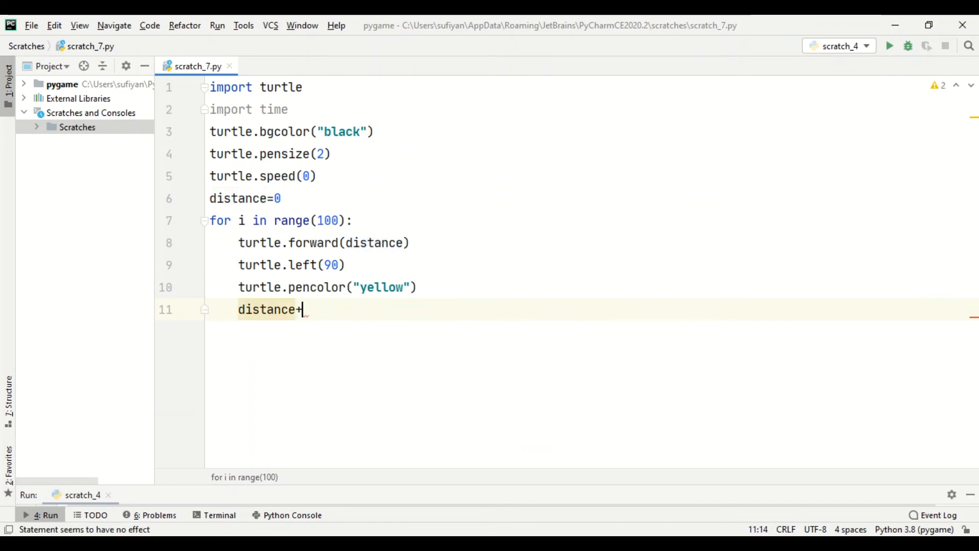
pyautogui.write('=5')
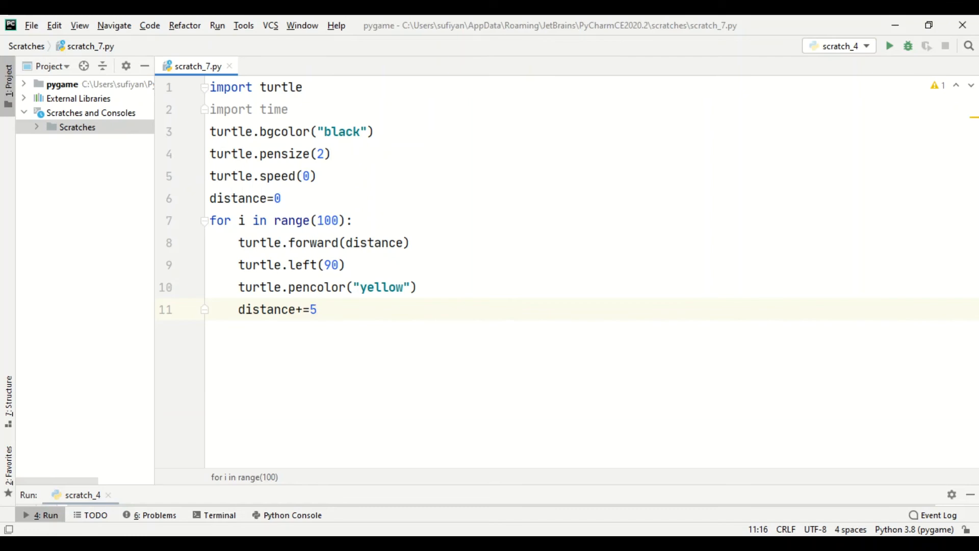
# Add time.sleep(10) on a new unindented line after the loop.
pyautogui.press('Enter')
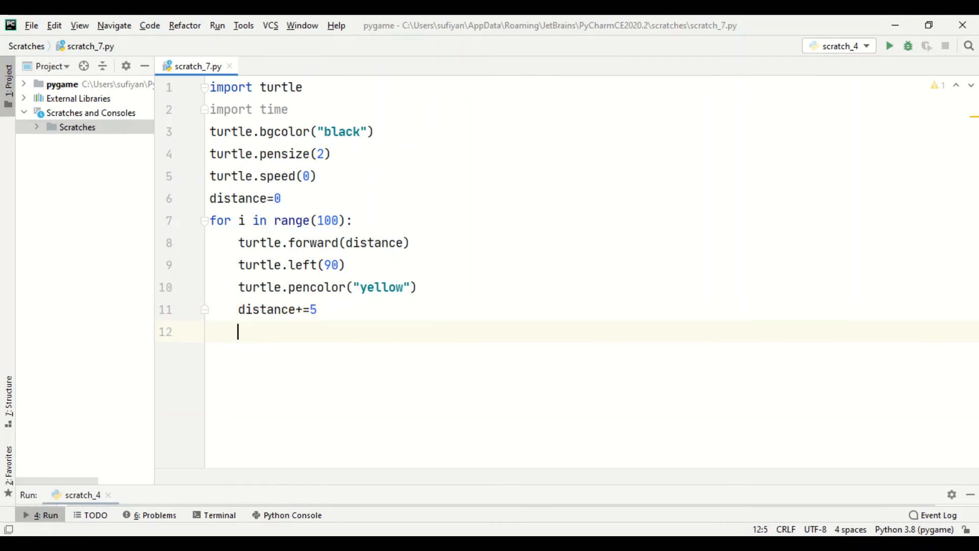
pyautogui.write('time.slee')
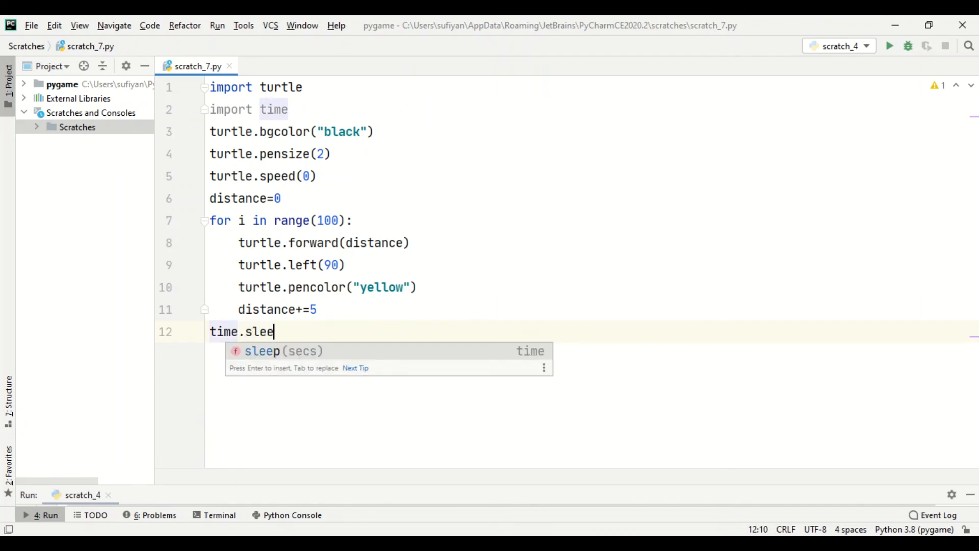
pyautogui.write('p(10)')
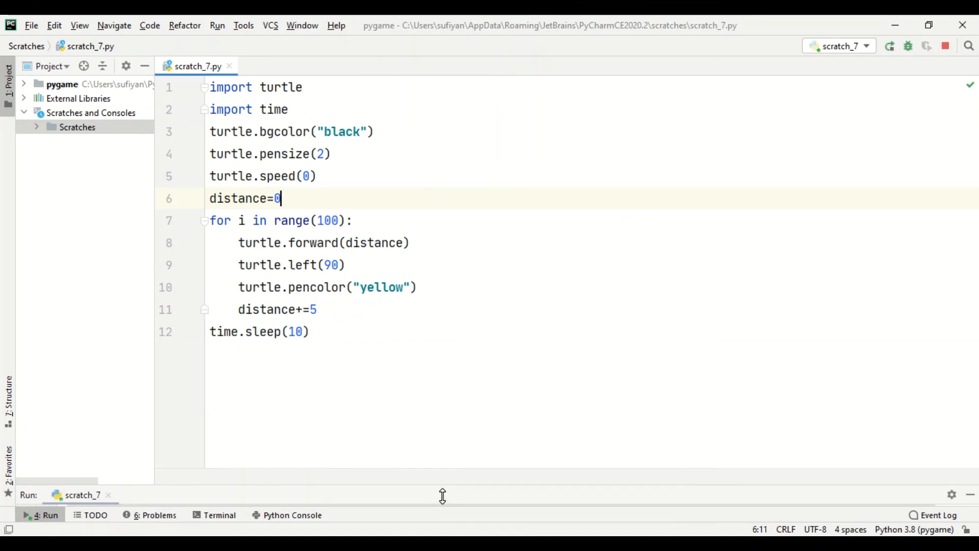
# Show the Run tool window with python.exe executing scratch_7.py.
pyautogui.click(44, 515)
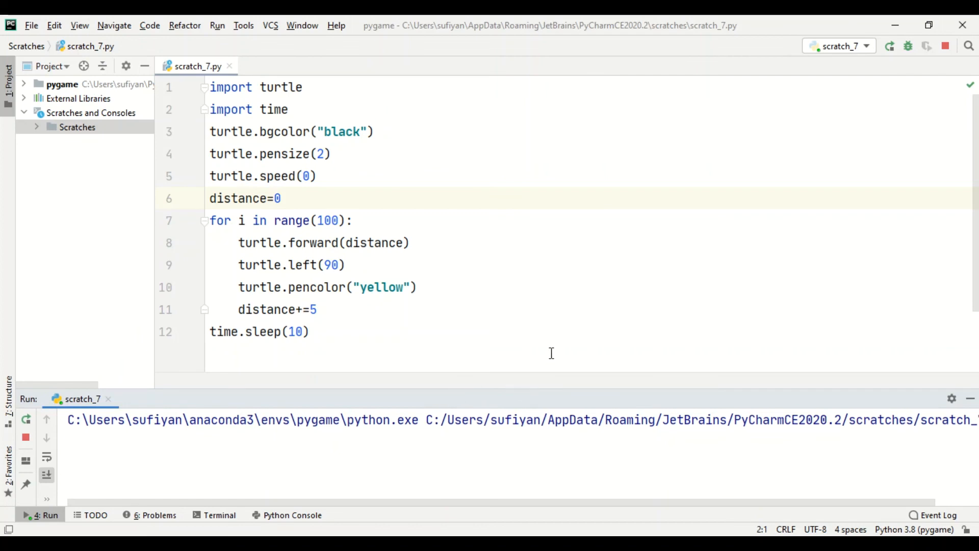
pyautogui.moveTo(582, 291)
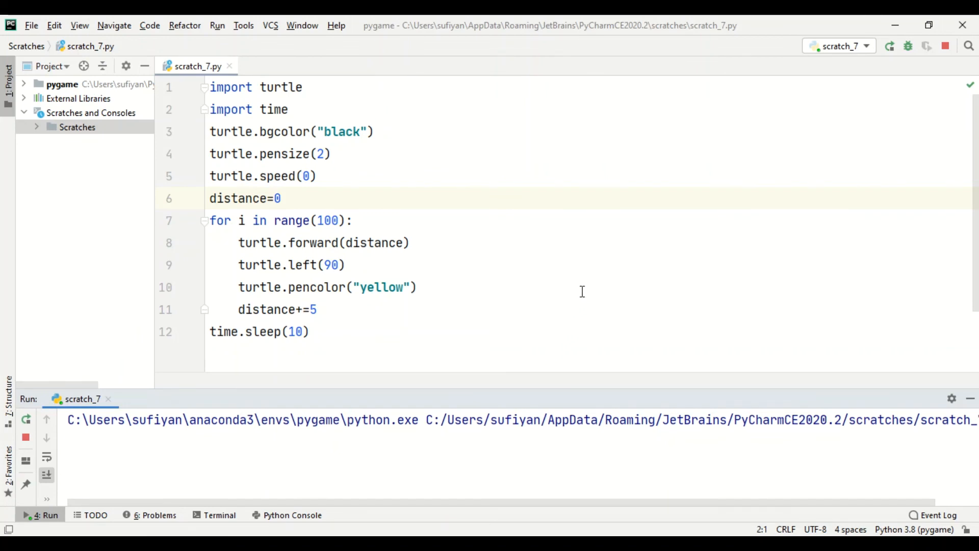
pyautogui.moveTo(529, 392)
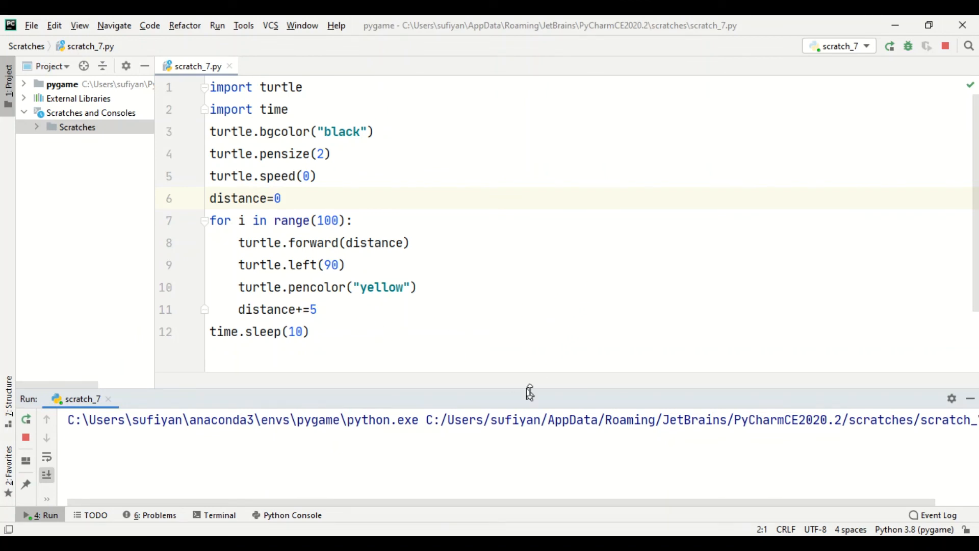